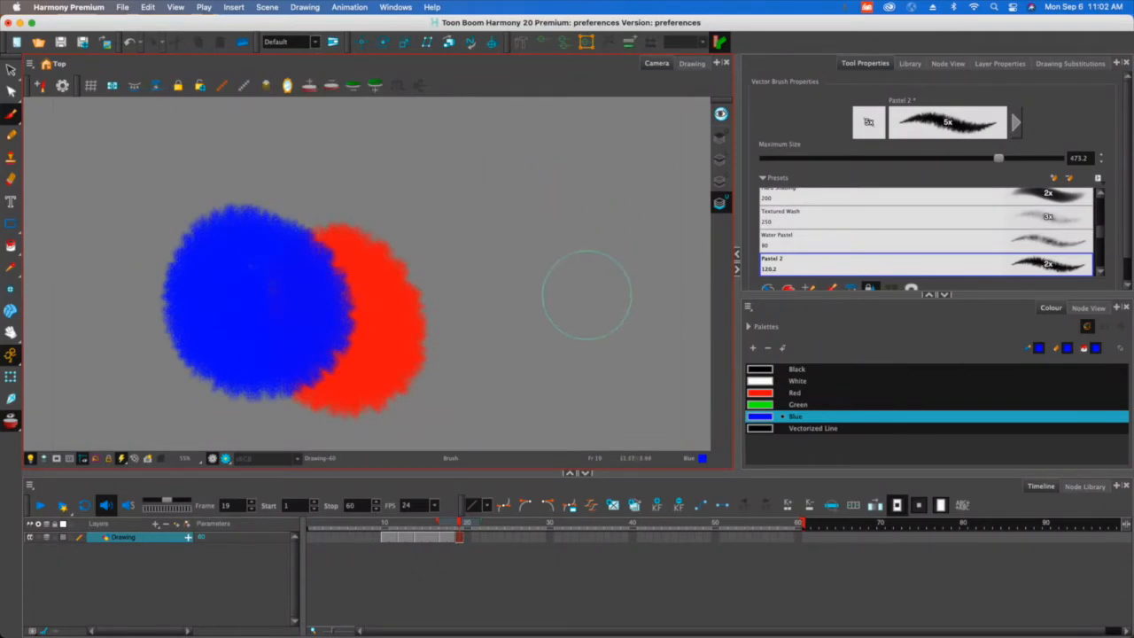
pyautogui.moveTo(516, 223)
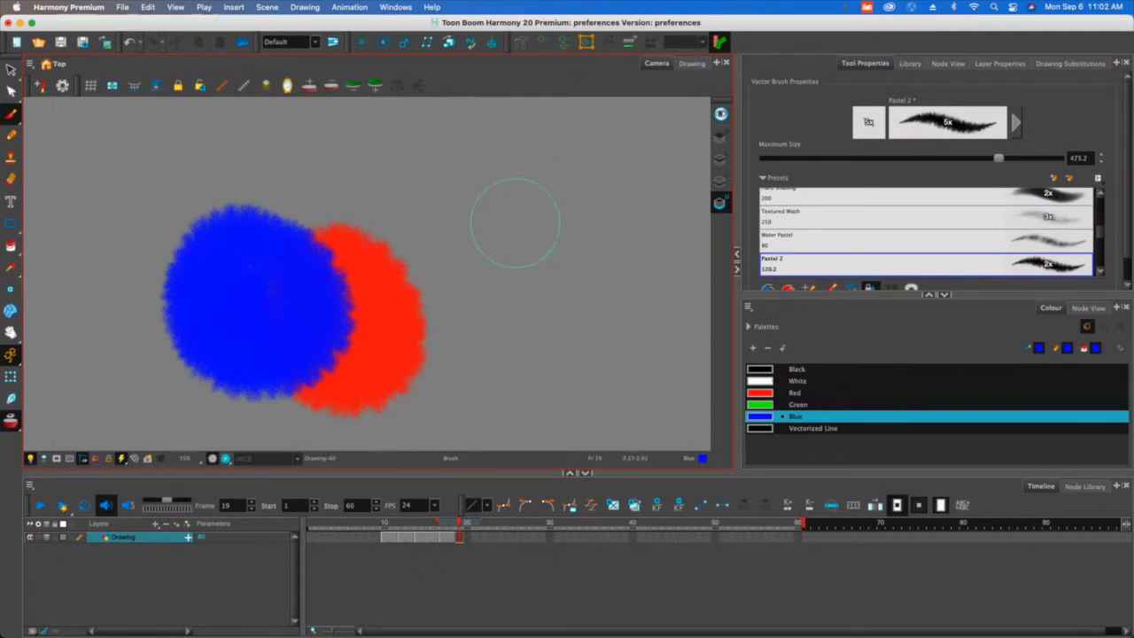
pyautogui.moveTo(523, 250)
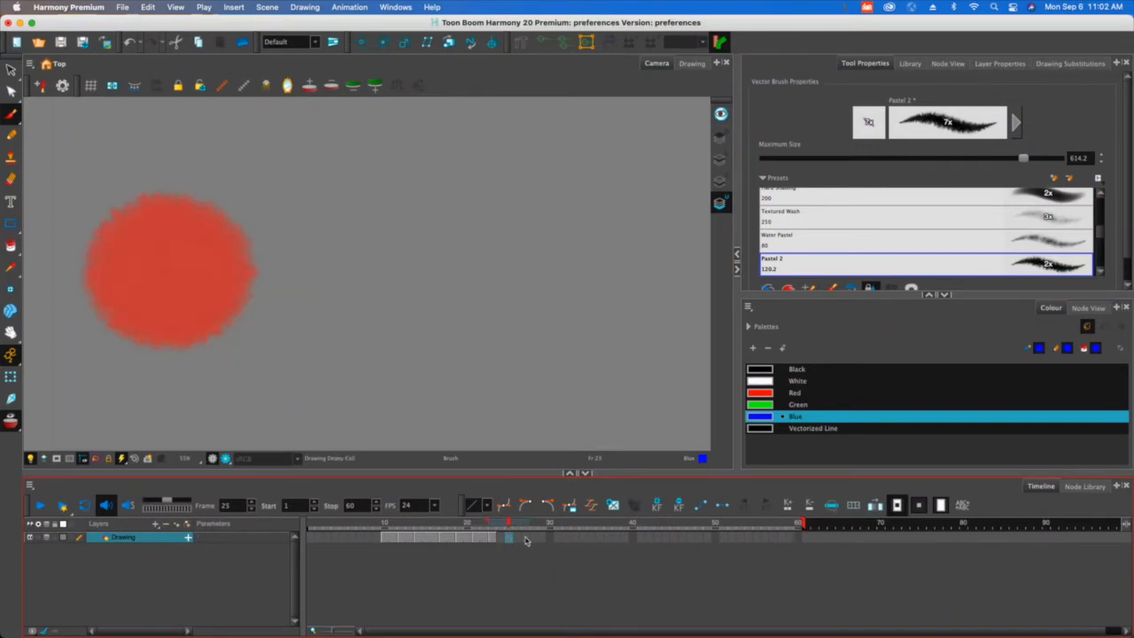
# Move the playhead to frame 32 and select its empty cell
pyautogui.moveTo(508, 537); pyautogui.dragTo(566, 538)
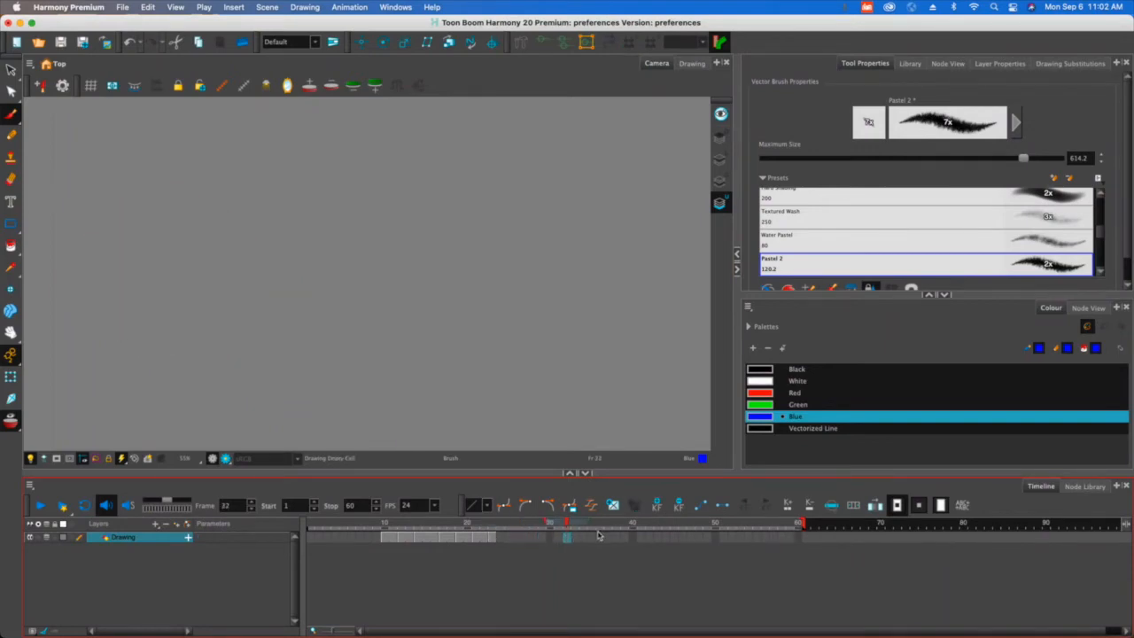
pyautogui.click(650, 522)
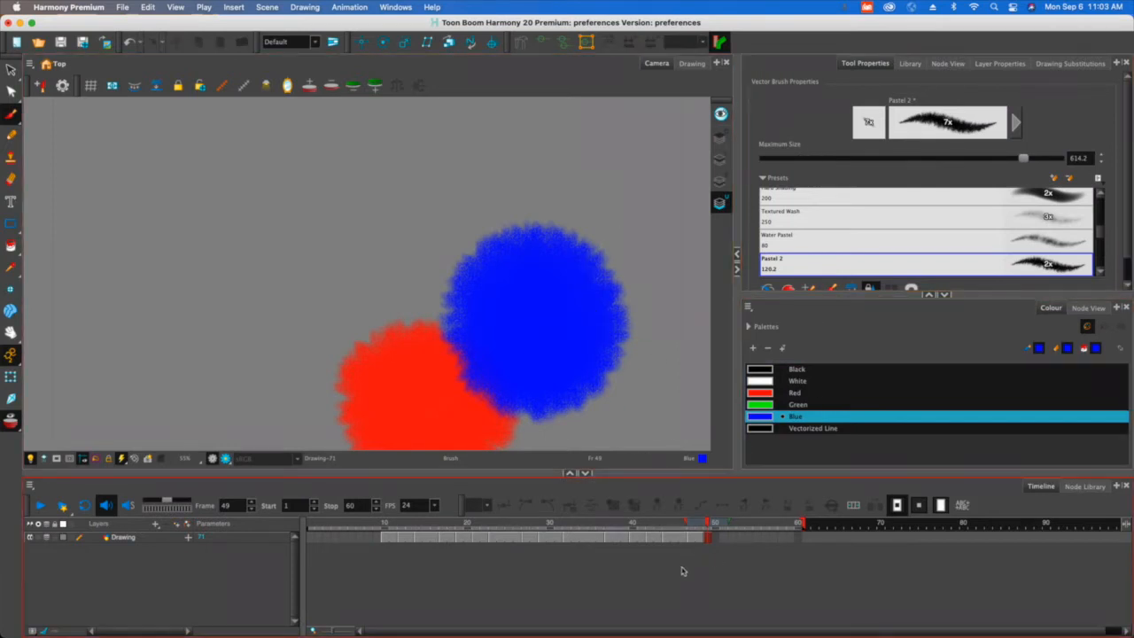
pyautogui.moveTo(830, 185)
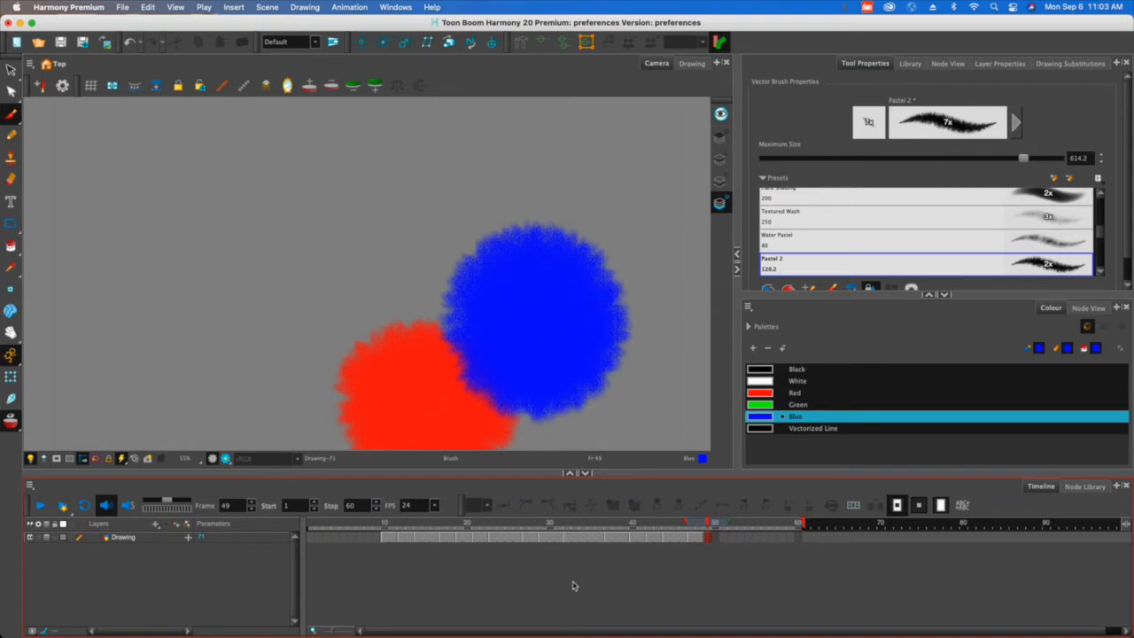
pyautogui.moveTo(434, 460)
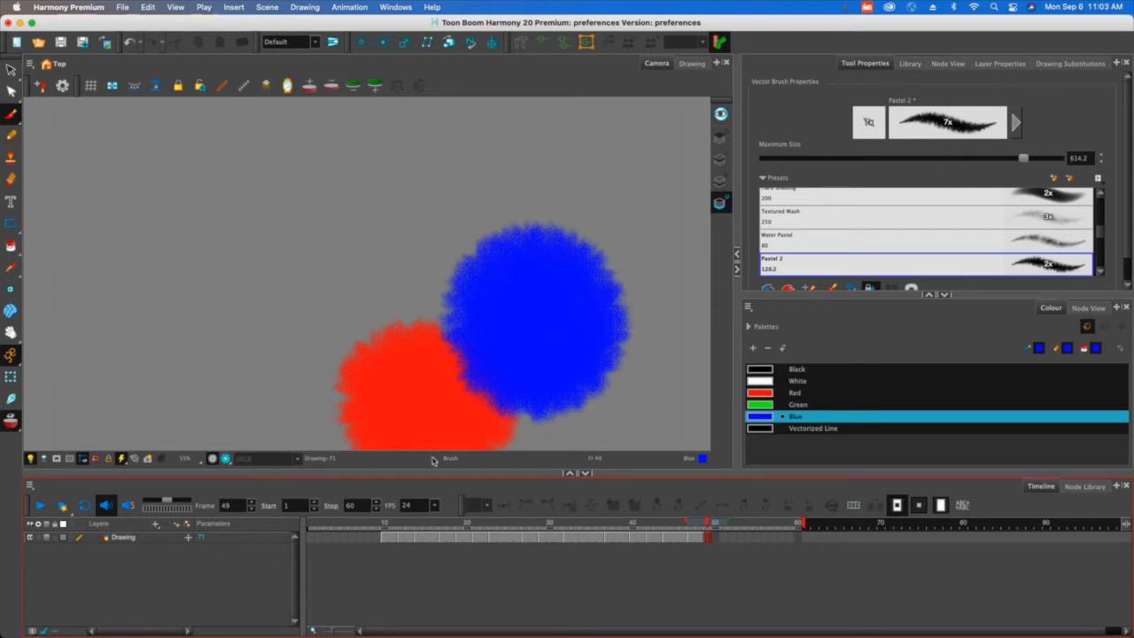
pyautogui.moveTo(617, 344)
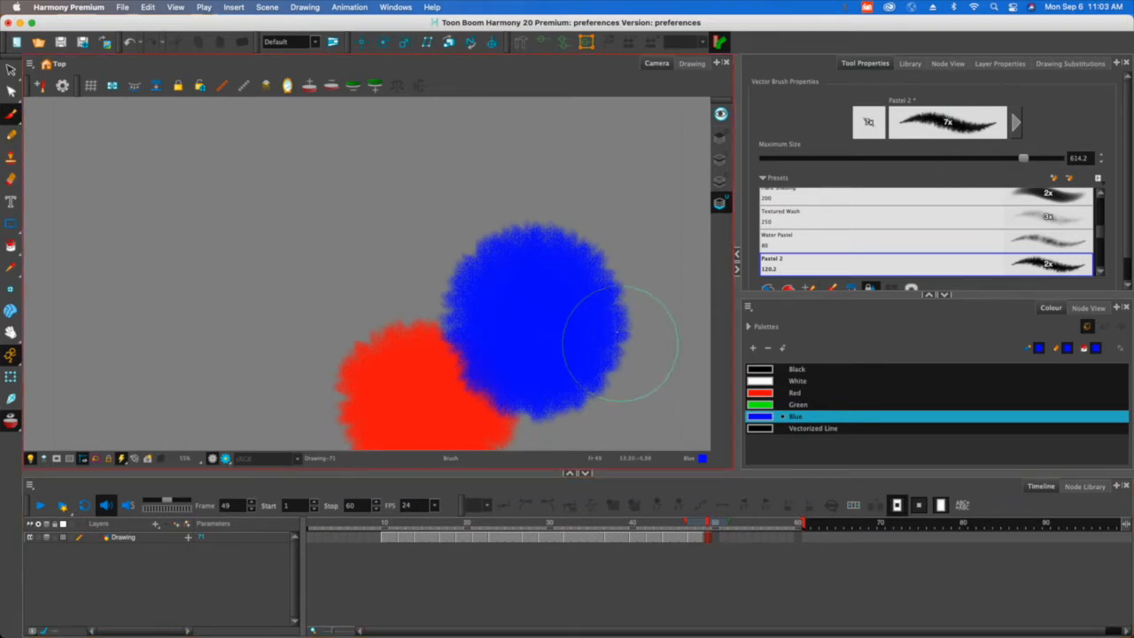
pyautogui.moveTo(678, 160)
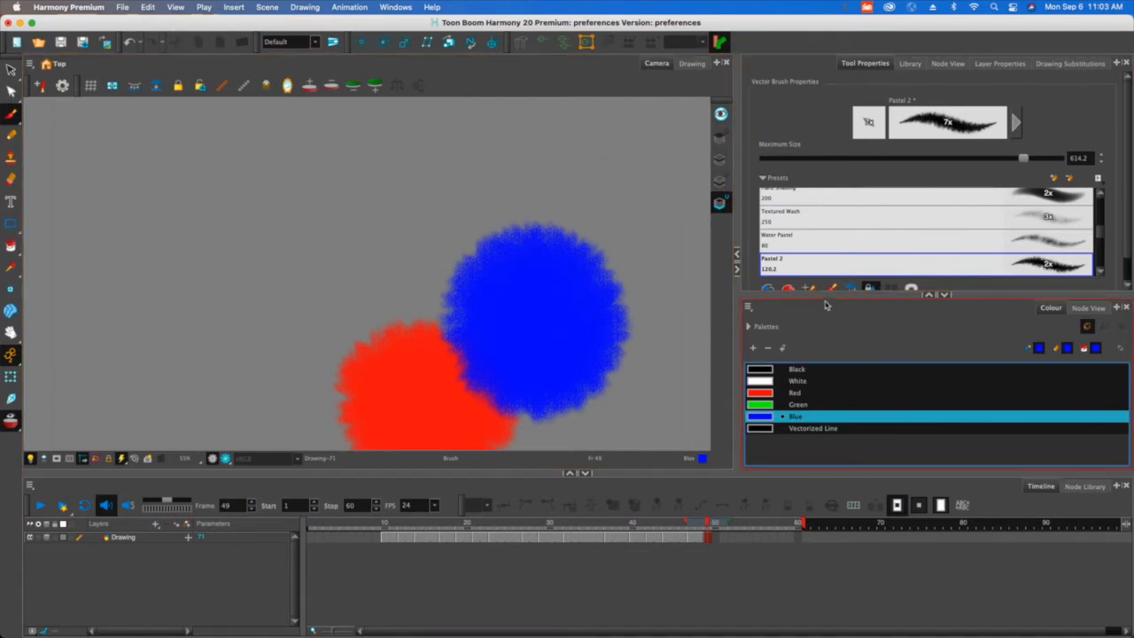
pyautogui.moveTo(824, 328)
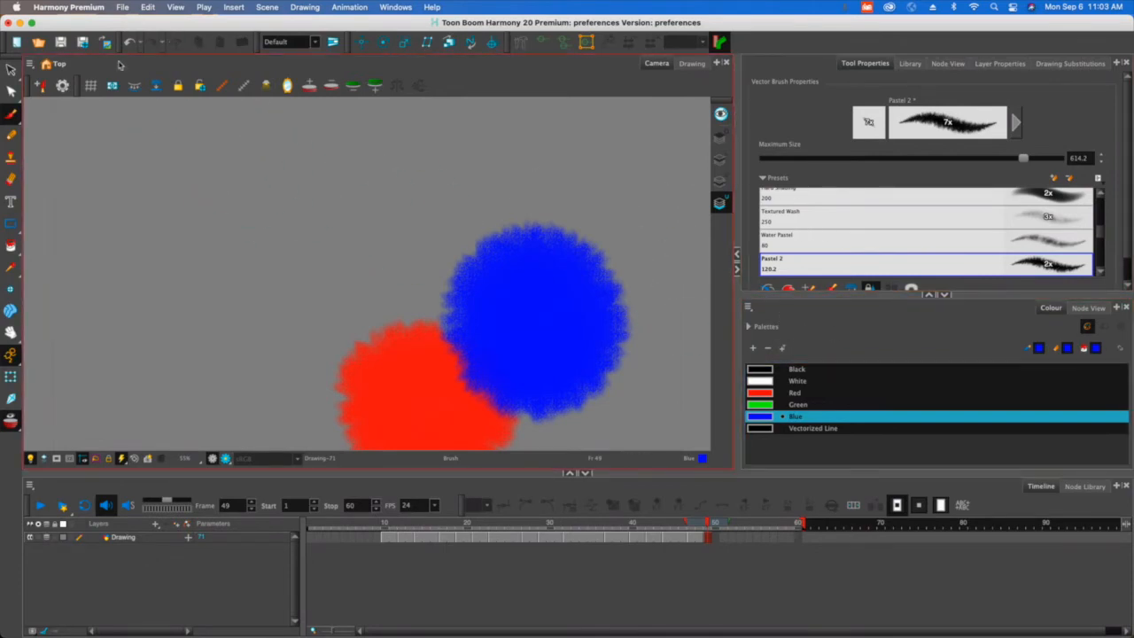
# Open the Edit menu
pyautogui.click(148, 7)
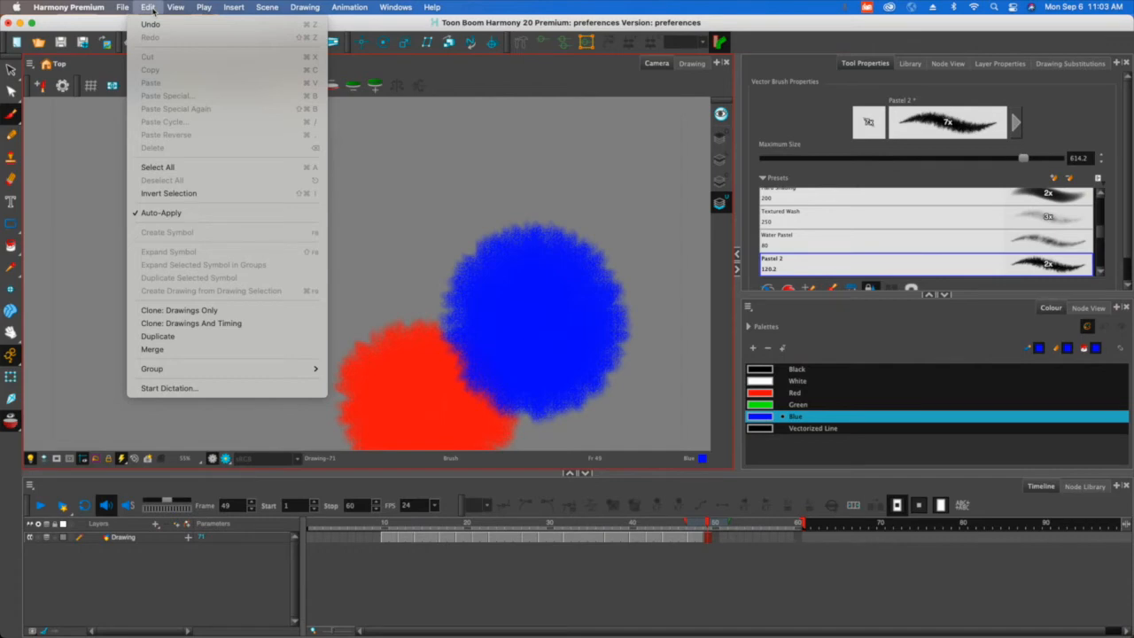
# Open Harmony Premium Preferences and enable Focus On Mouse Enter in General
pyautogui.click(68, 7)
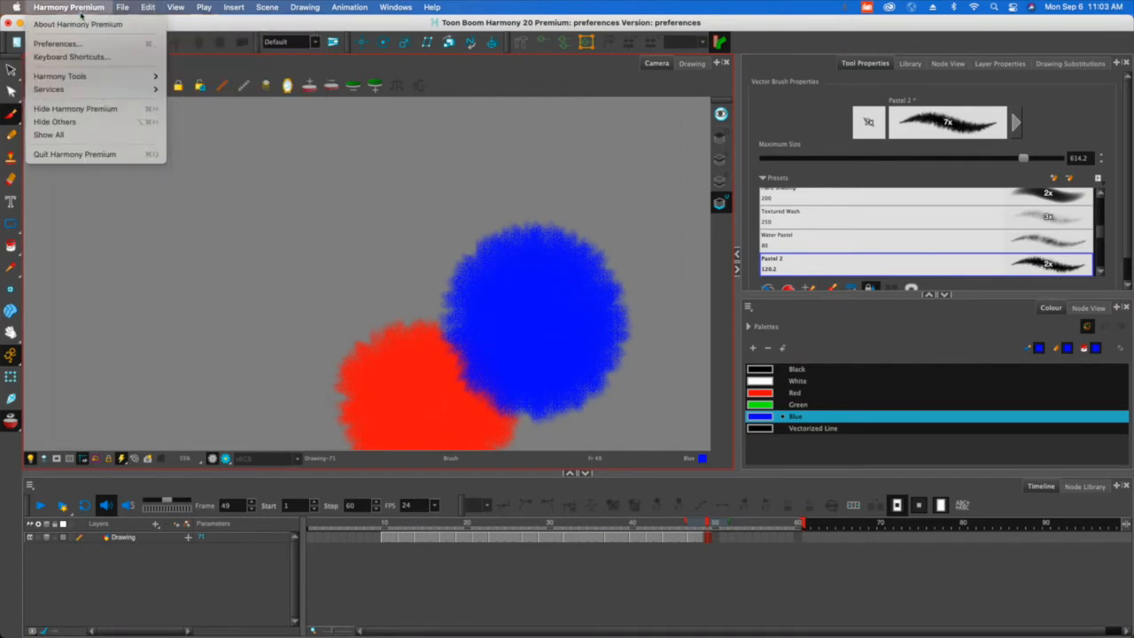
pyautogui.moveTo(56, 44)
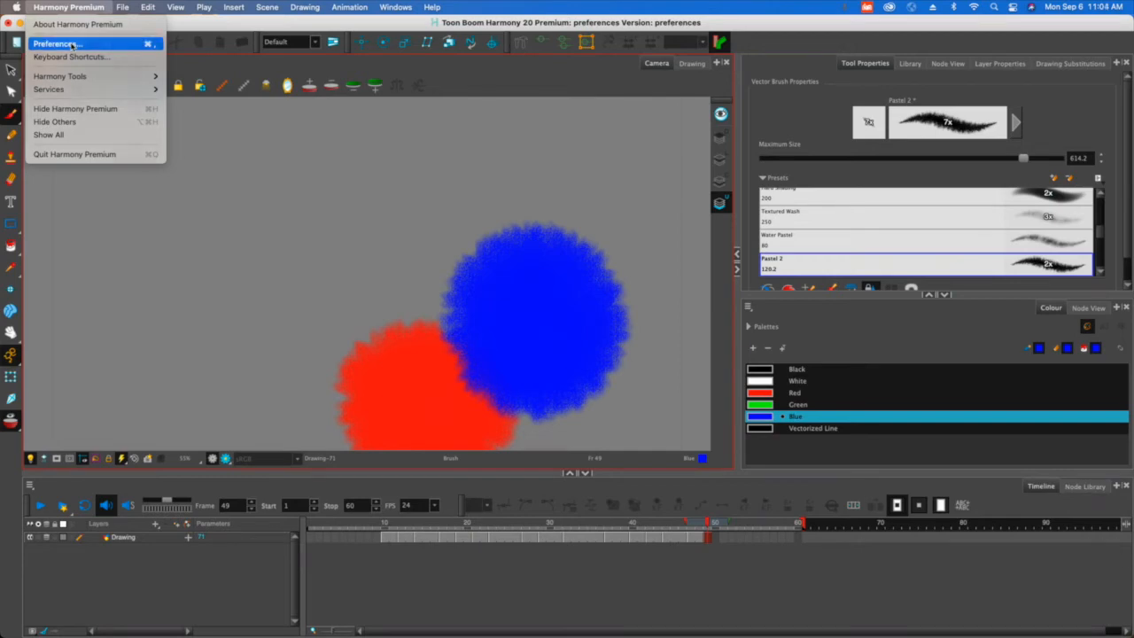
pyautogui.click(55, 43)
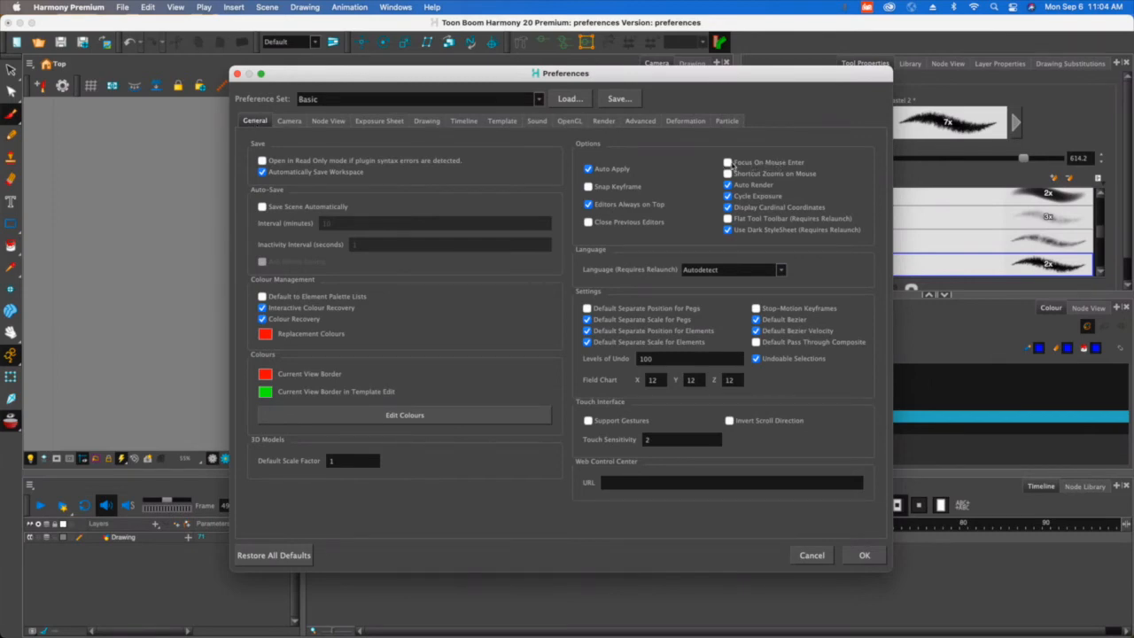
pyautogui.click(727, 163)
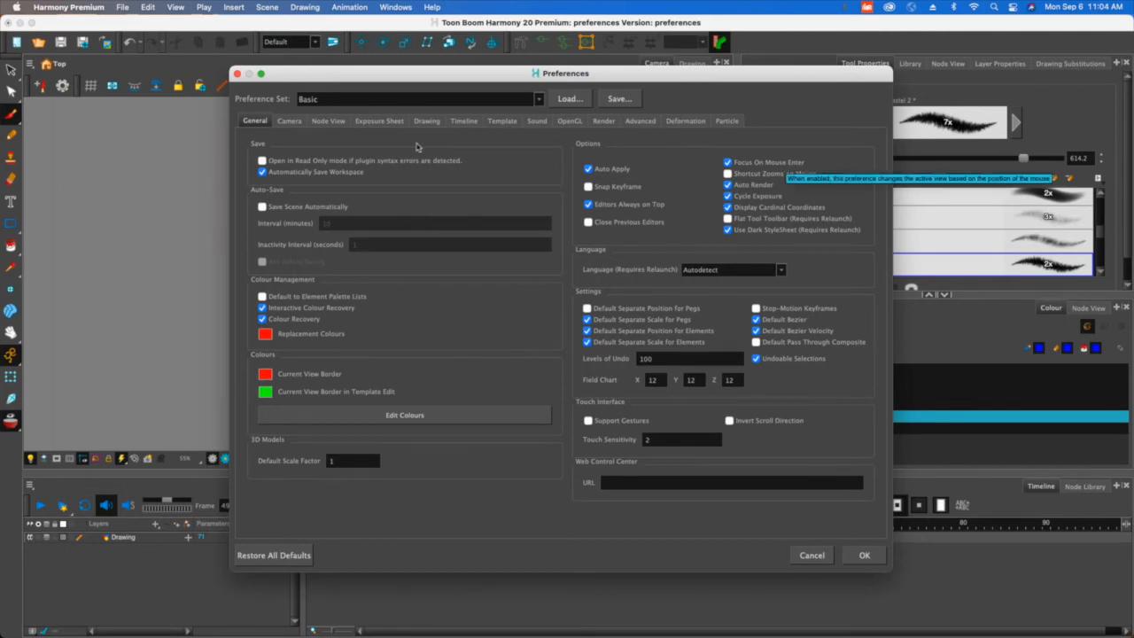
# Confirm Extend Exposure of Previous Drawing is enabled in Exposure Sheet preferences
pyautogui.click(379, 120)
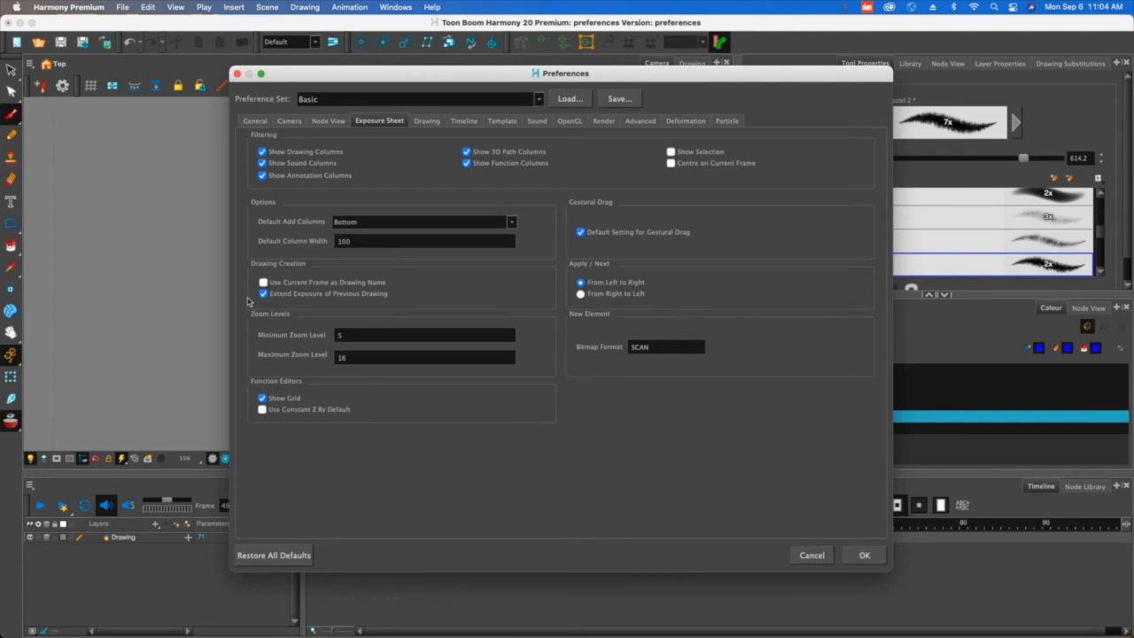
pyautogui.moveTo(263, 293)
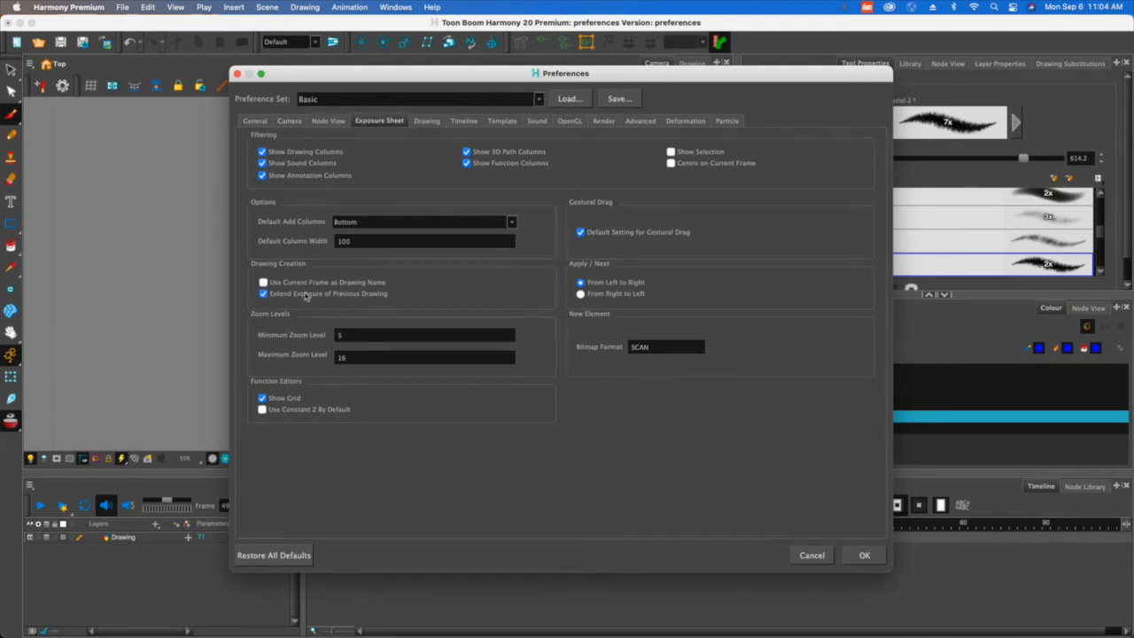
pyautogui.moveTo(307, 294)
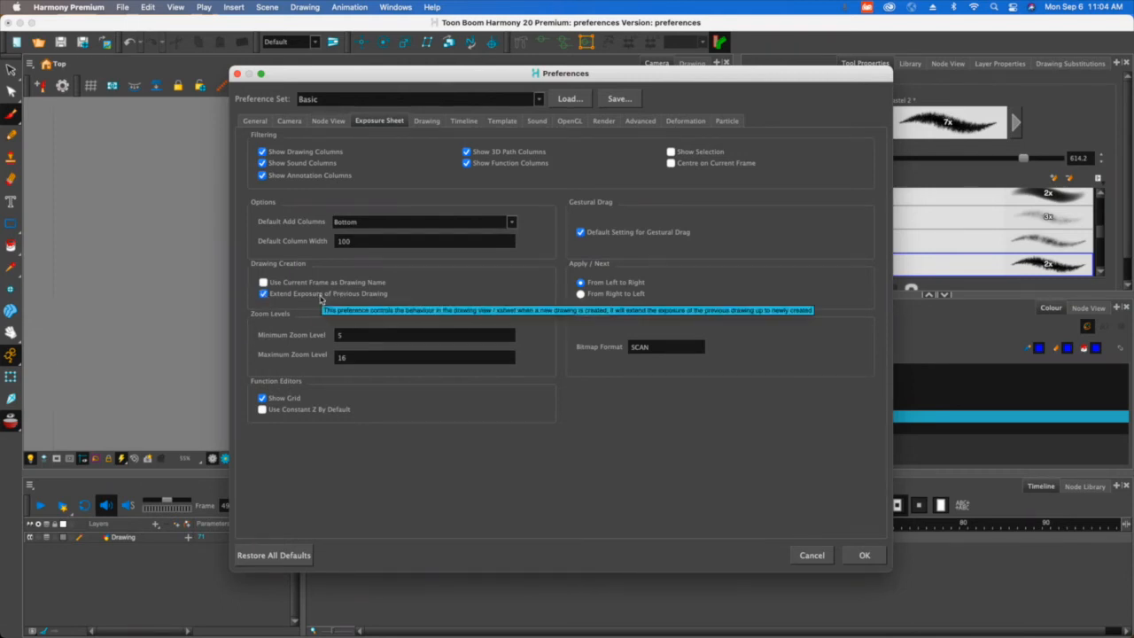
pyautogui.moveTo(436, 305)
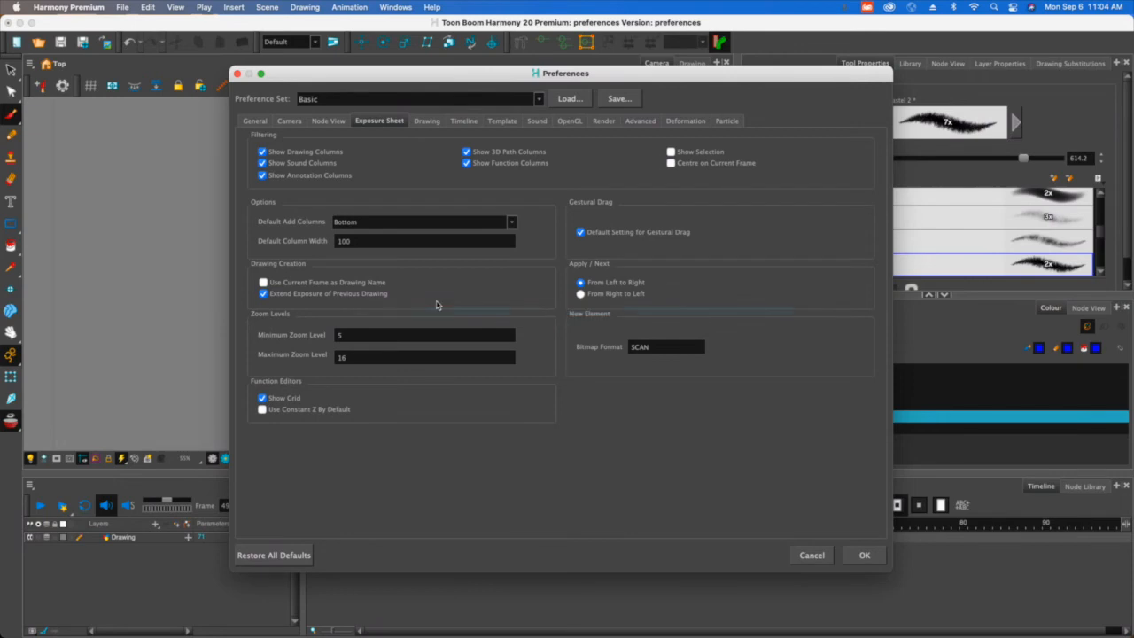
pyautogui.click(426, 120)
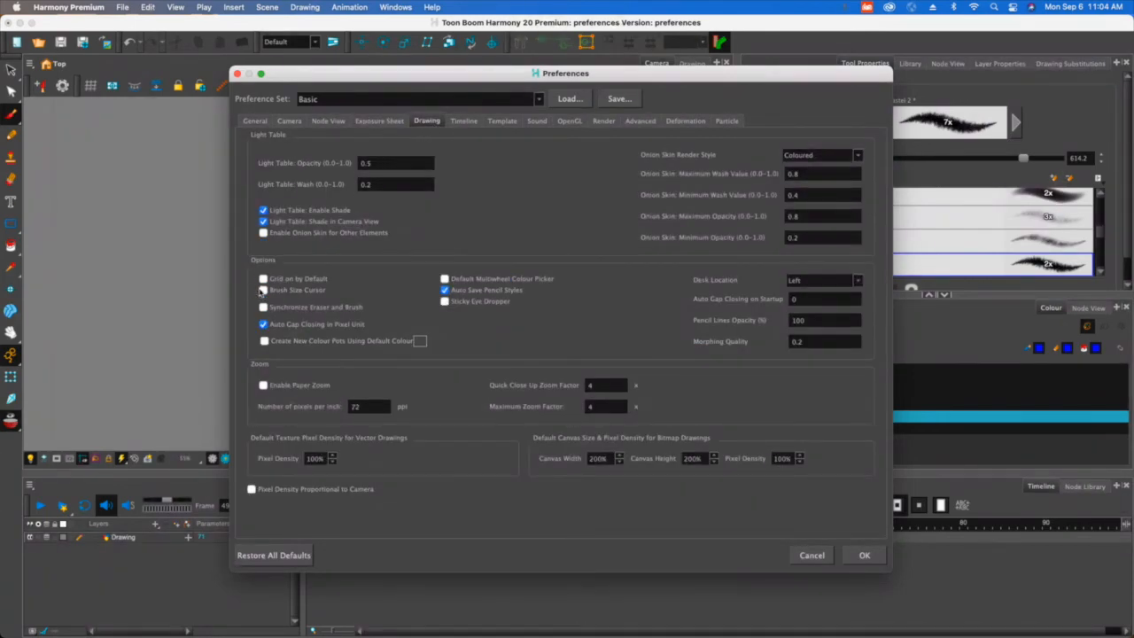
# Enable Brush Size Cursor in the Drawing preferences
pyautogui.click(263, 290)
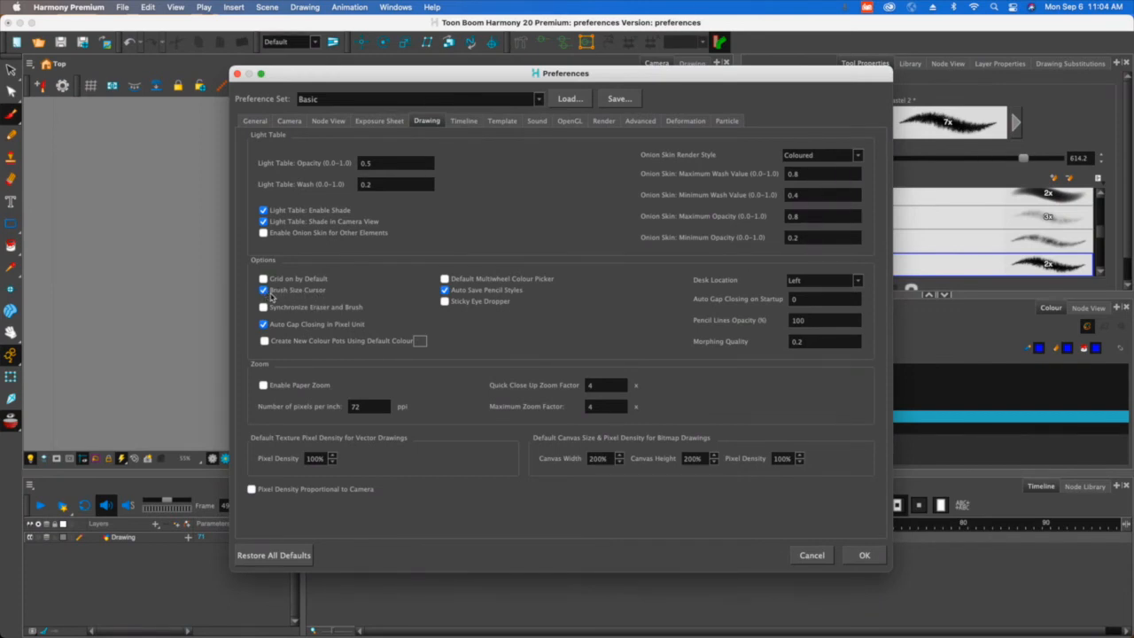
pyautogui.moveTo(297, 290)
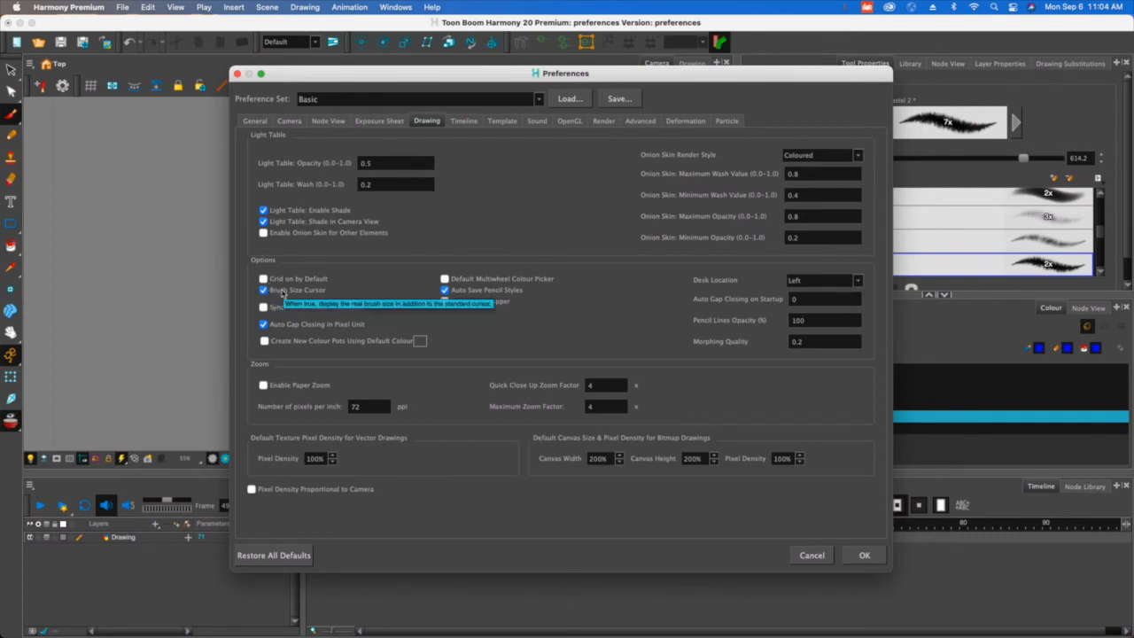
pyautogui.moveTo(663, 133)
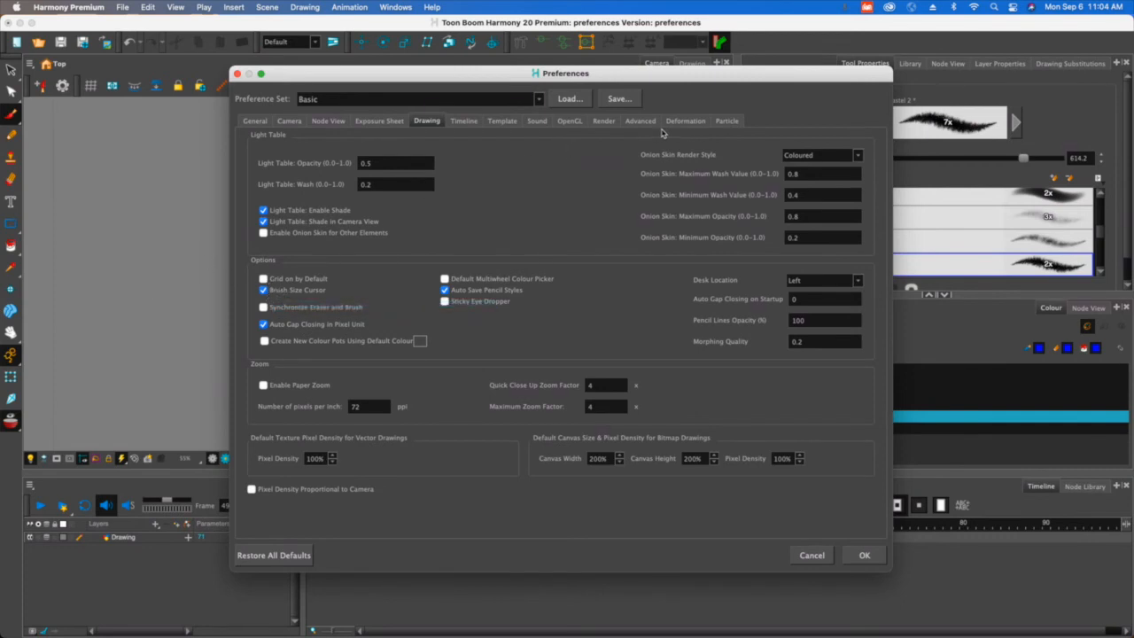
pyautogui.click(639, 120)
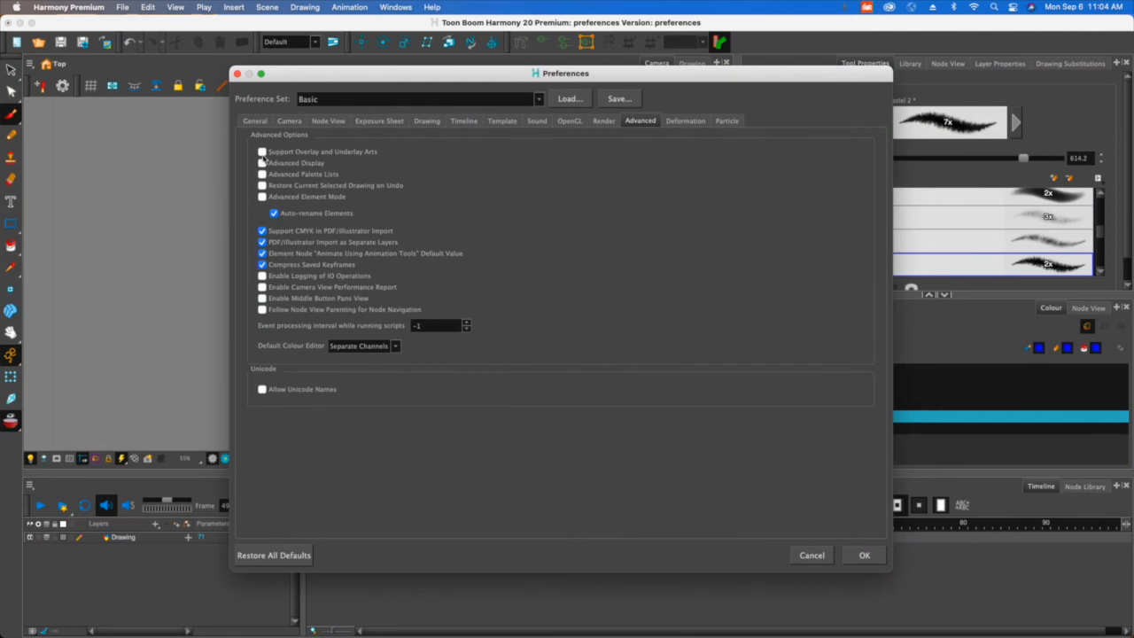
# Enable Support Overlay and Underlay Arts in Advanced and apply with OK
pyautogui.click(262, 152)
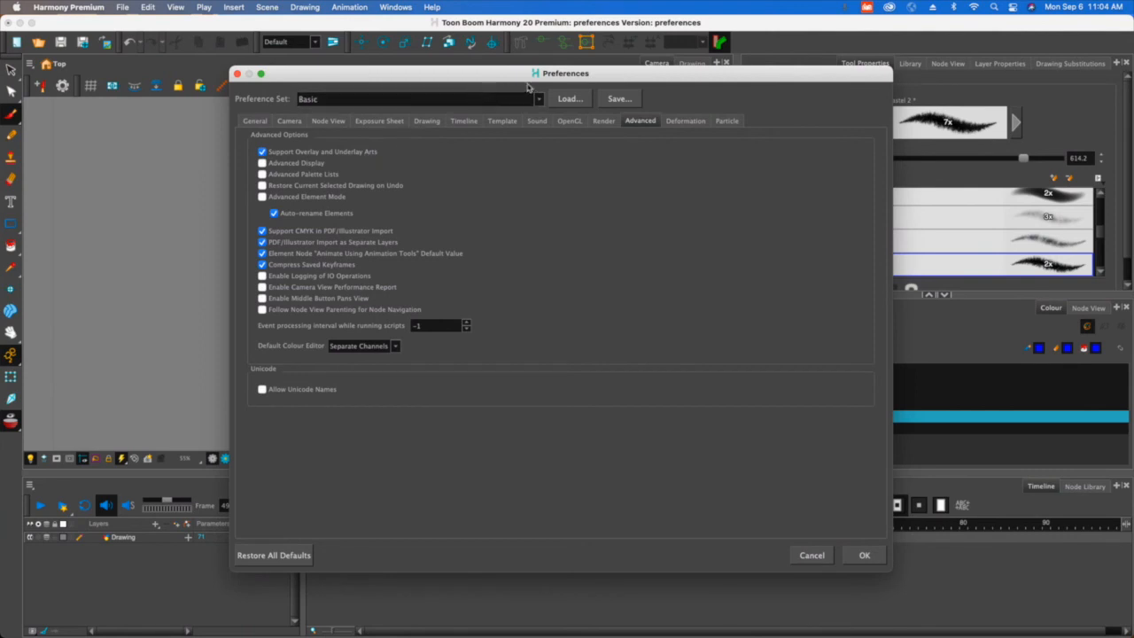
pyautogui.moveTo(565, 72); pyautogui.dragTo(368, 119)
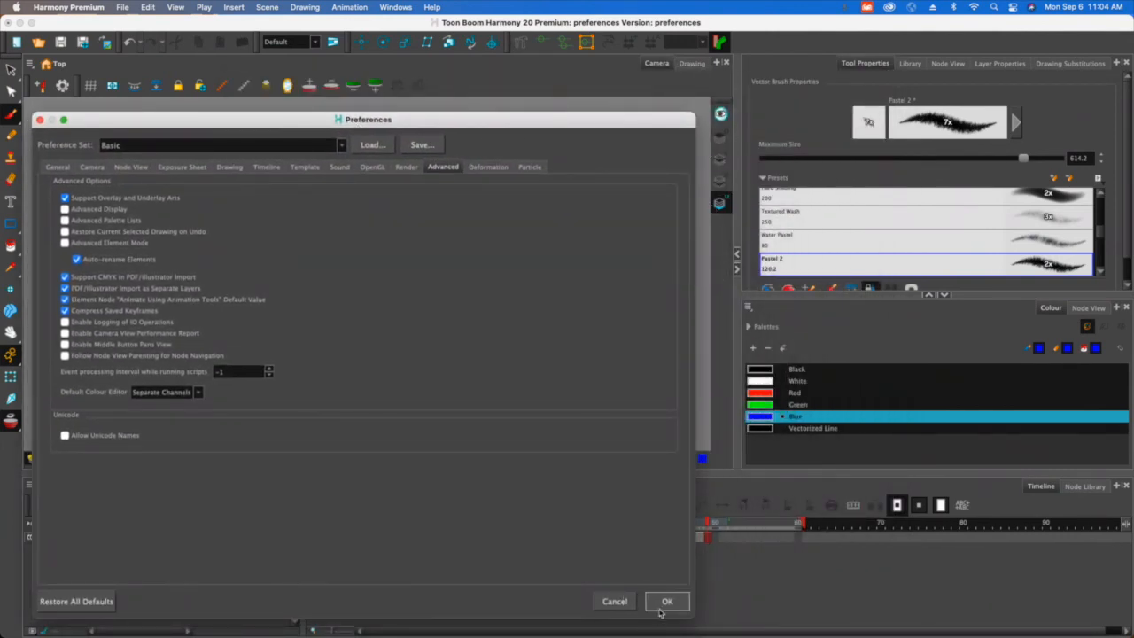
pyautogui.click(667, 601)
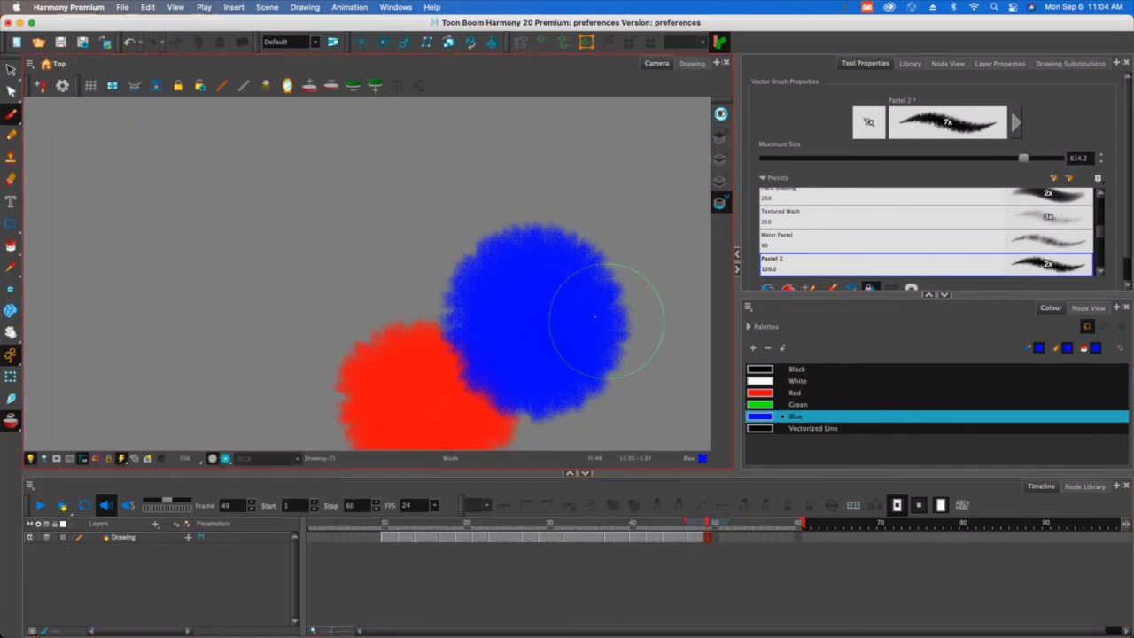